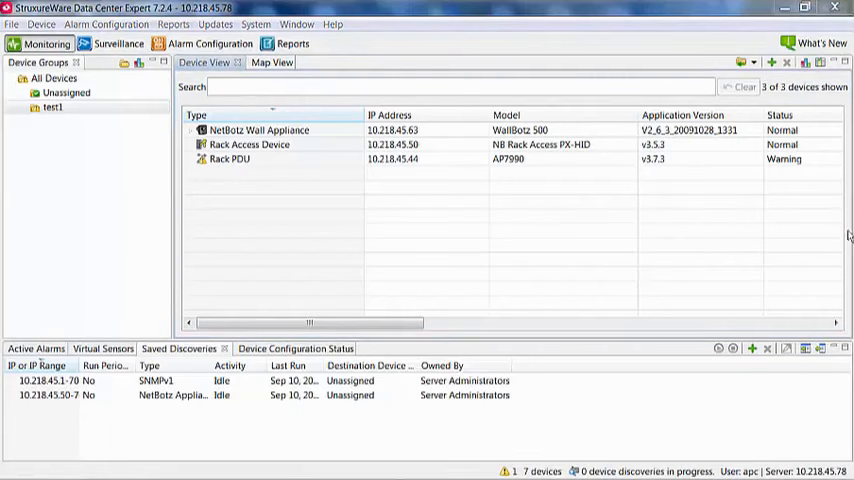
mouse_move(136, 132)
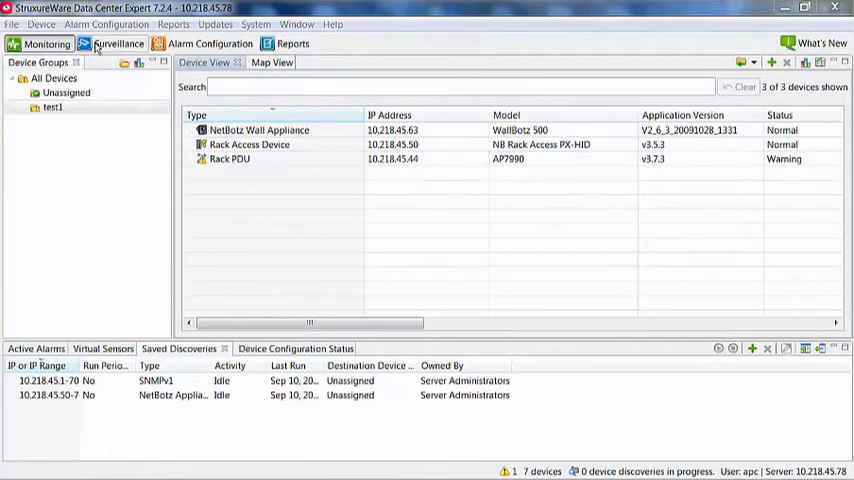
Start Add Devices discovery from the test1 group's device context menu.
click(118, 44)
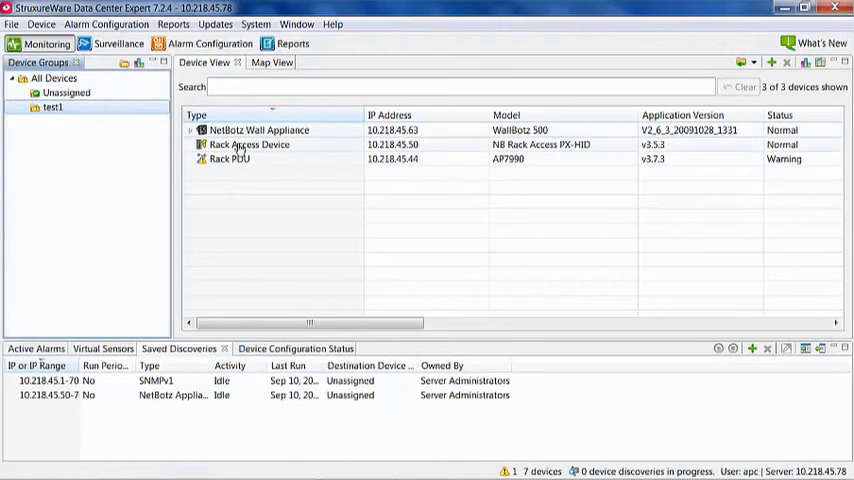
right_click(248, 144)
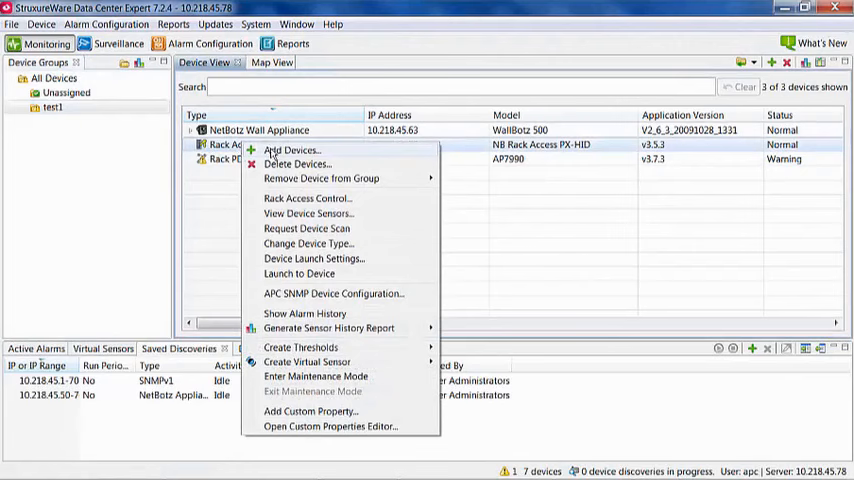
click(40, 24)
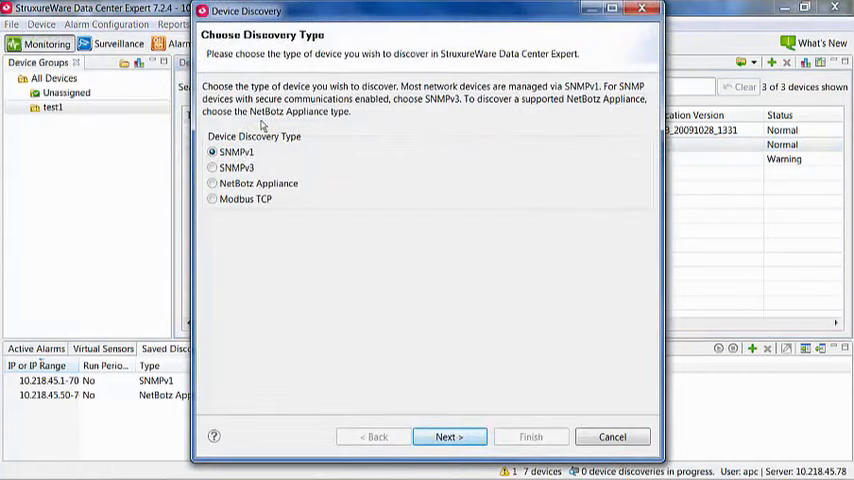
mouse_move(224, 168)
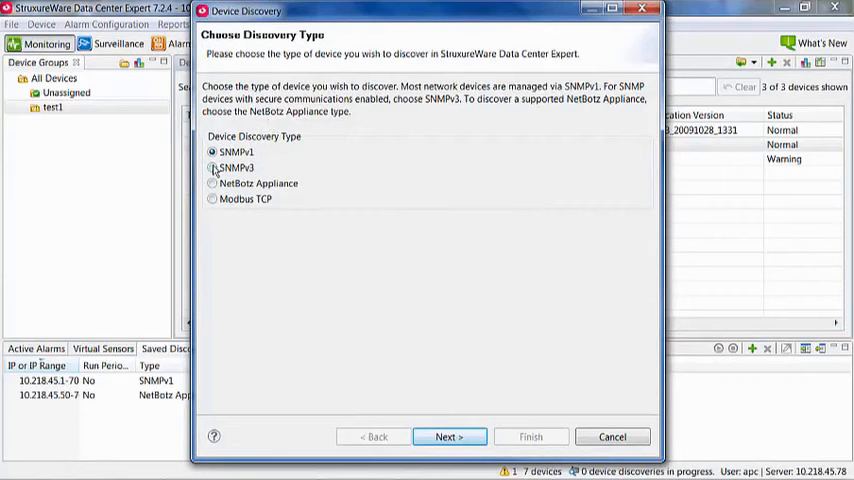
Try the SNMPv3, NetBotz Appliance and Modbus TCP types, then settle on SNMPv1.
click(212, 168)
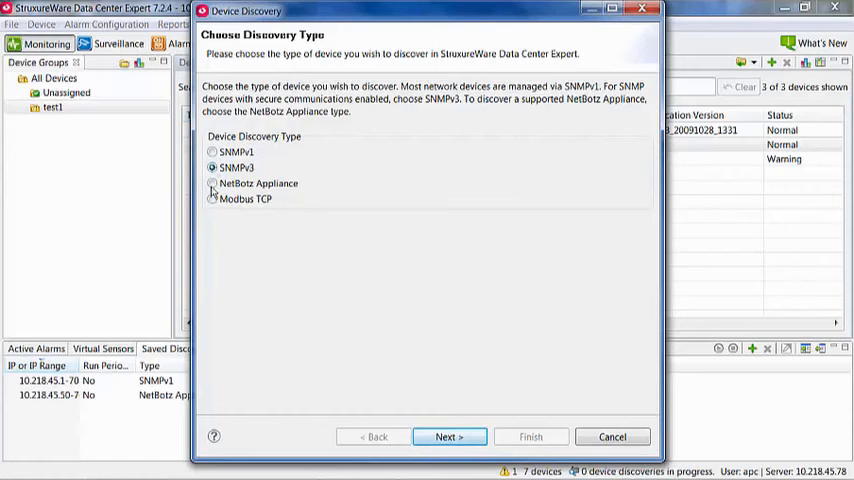
click(212, 184)
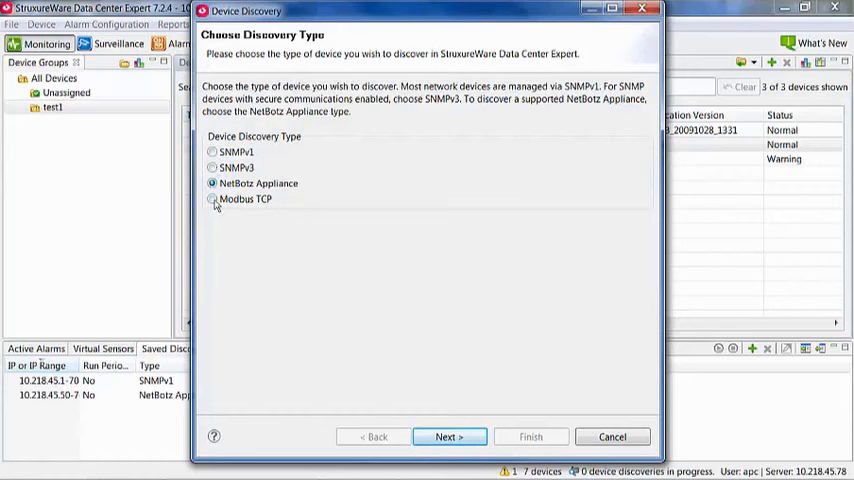
click(212, 200)
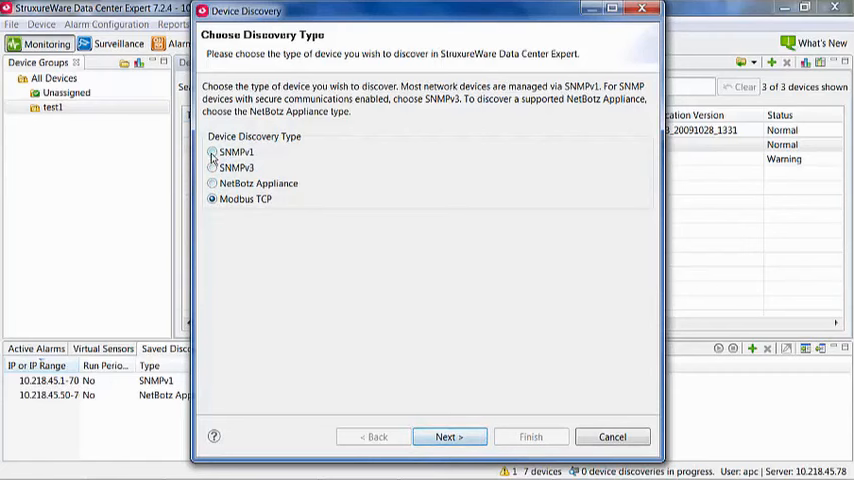
click(212, 152)
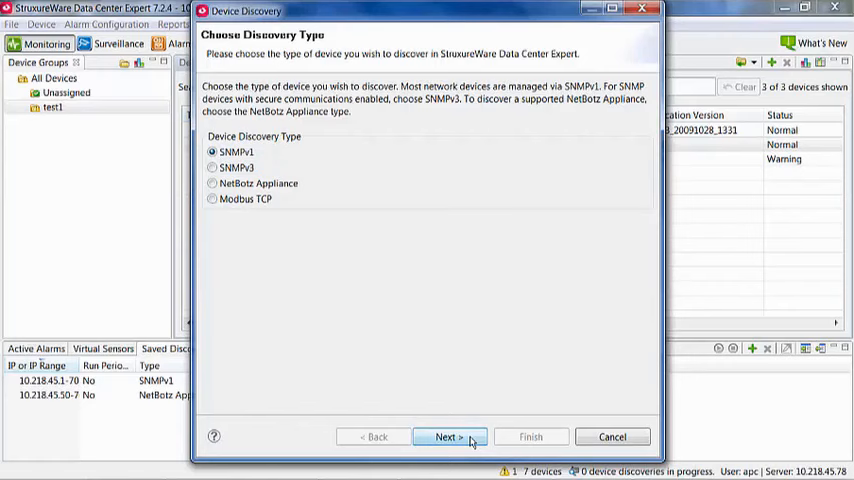
Enter 10.218.44.181 as the IP to discover, keeping the default community names.
click(448, 436)
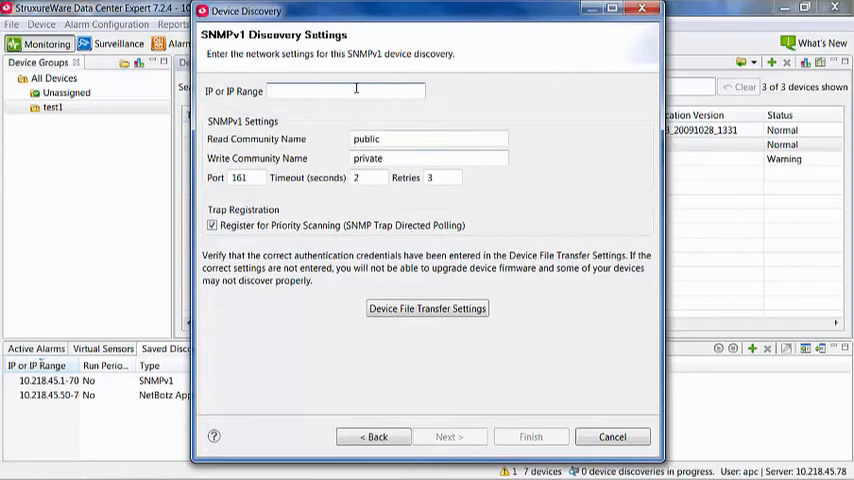
text(1)
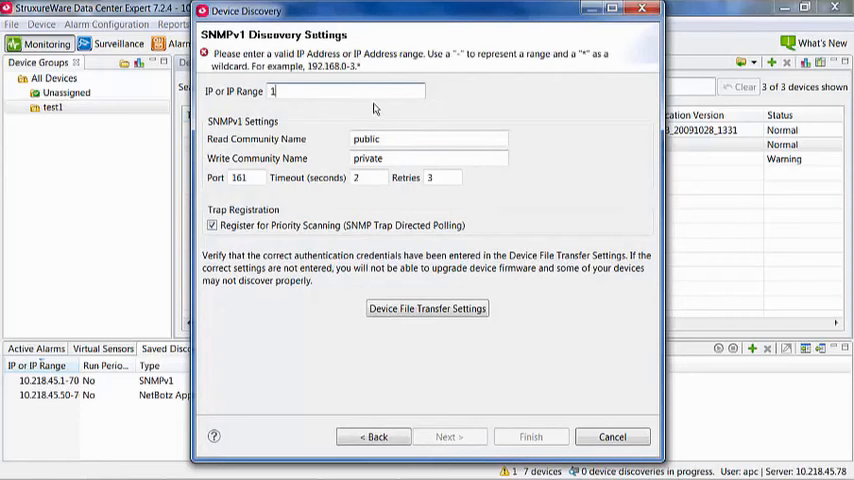
text(0.218.)
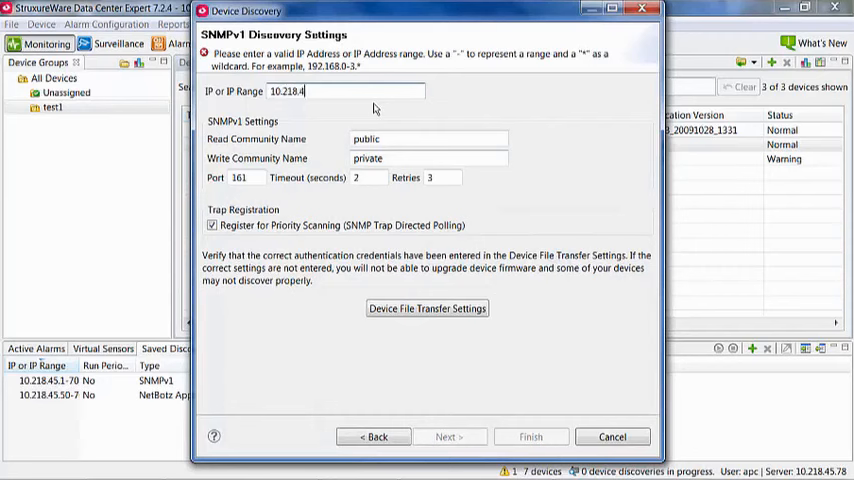
text(4)
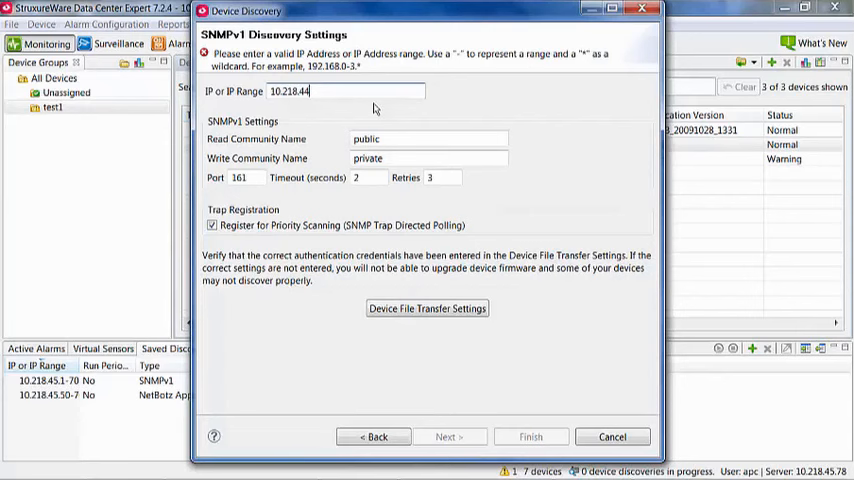
text(.)
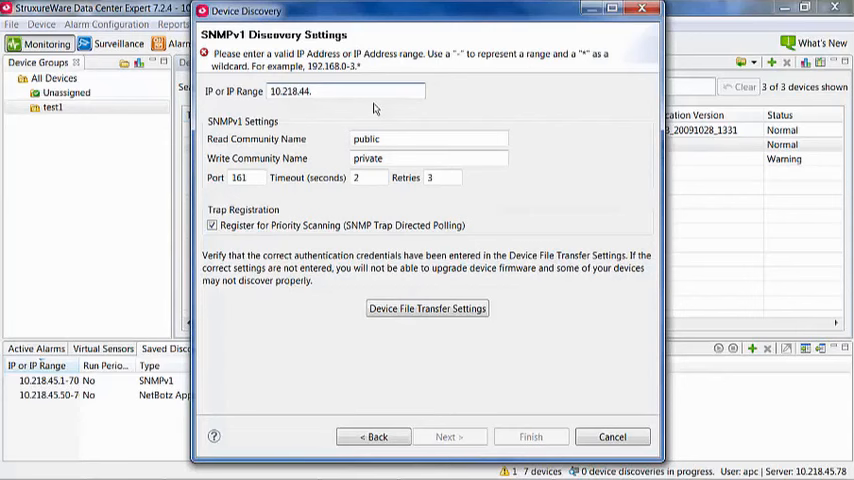
text(181)
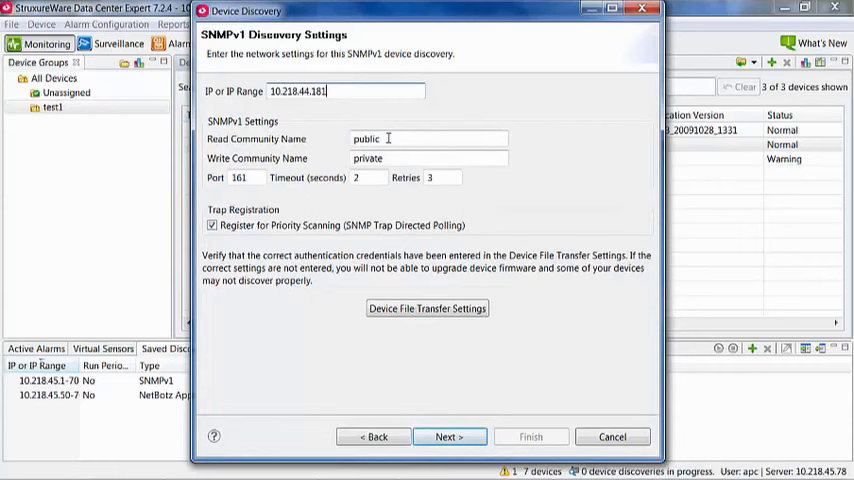
triple_click(428, 140)
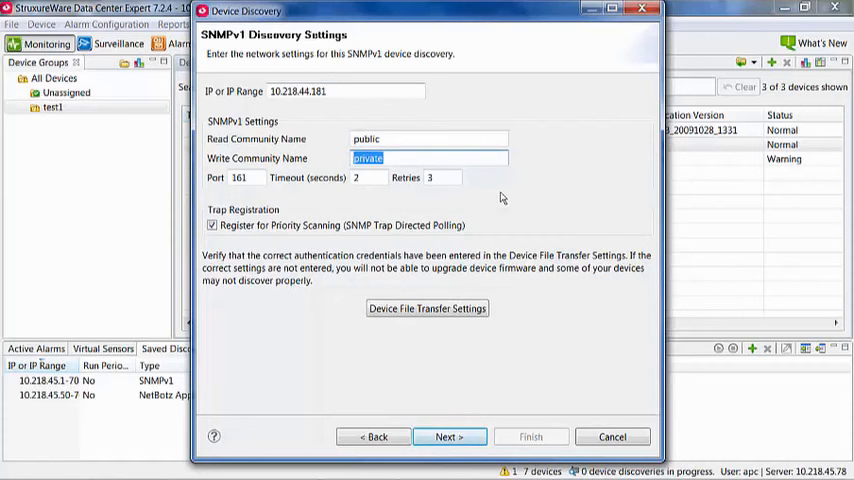
mouse_move(436, 196)
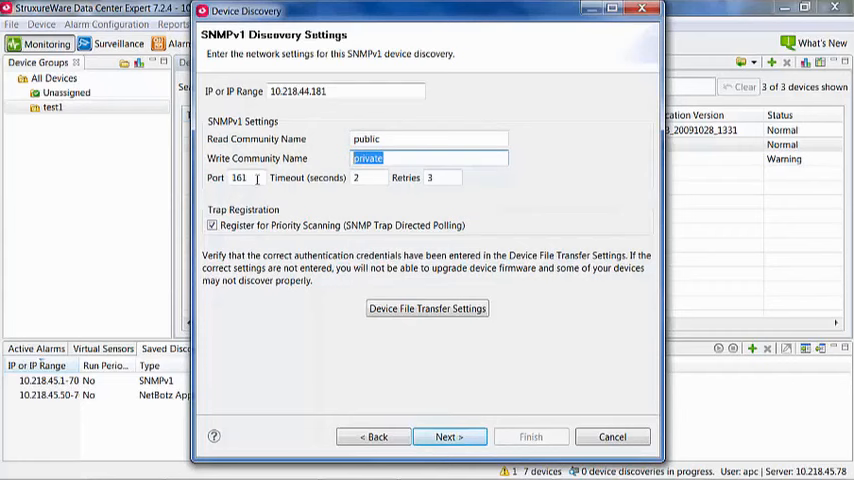
triple_click(240, 176)
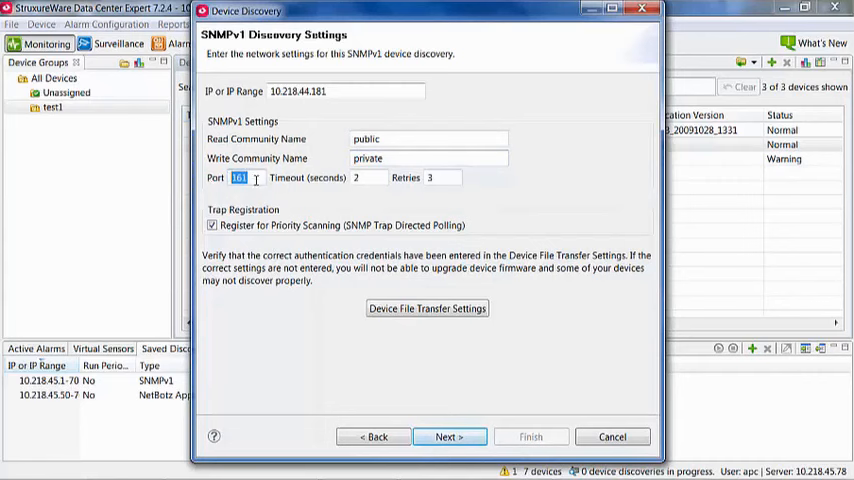
text(555)
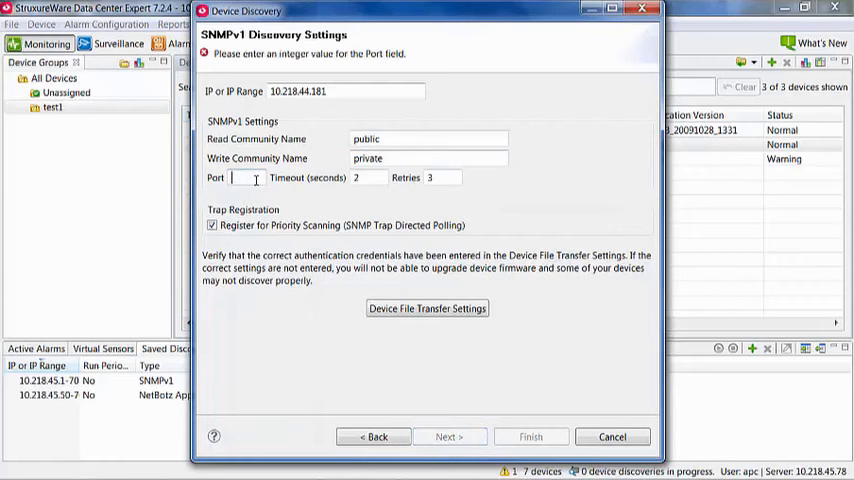
text(161)
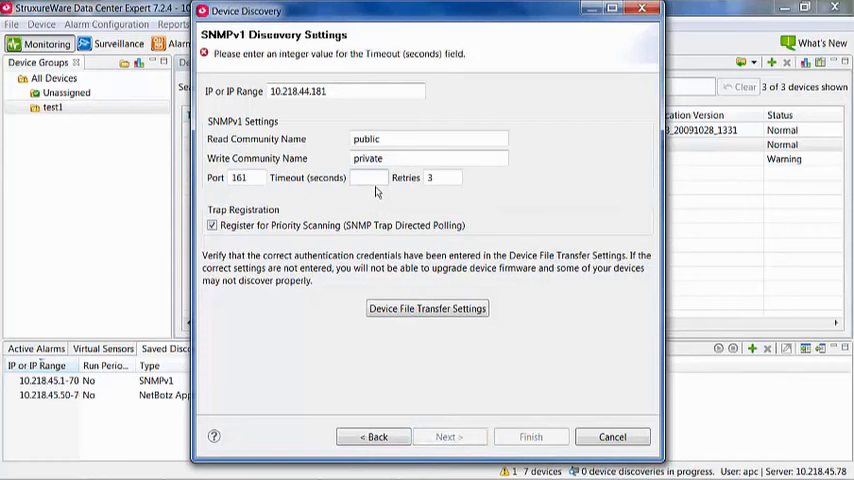
text(2)
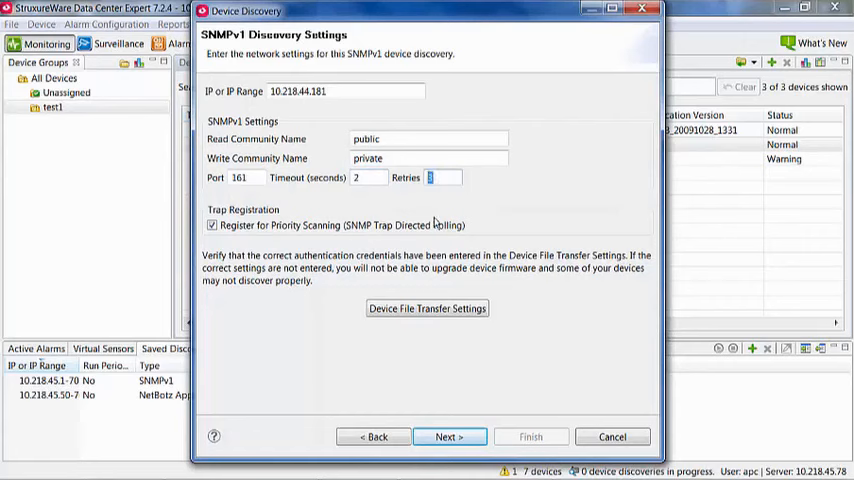
text(5)
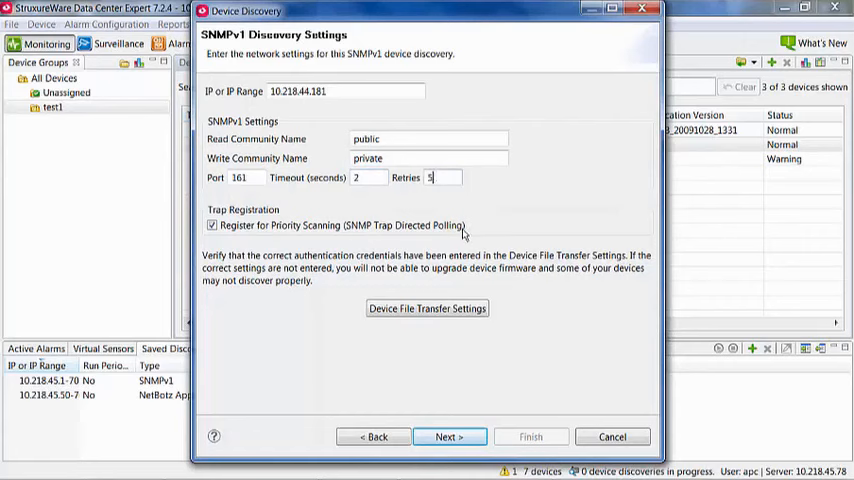
triple_click(444, 176)
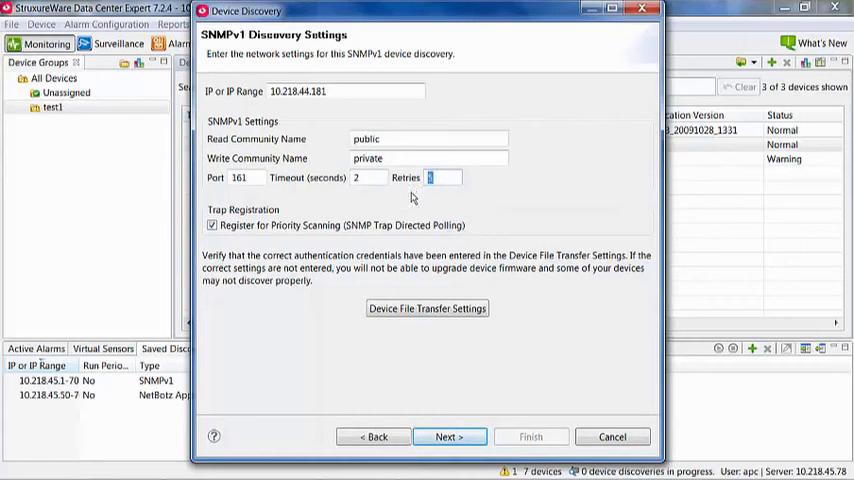
text(3)
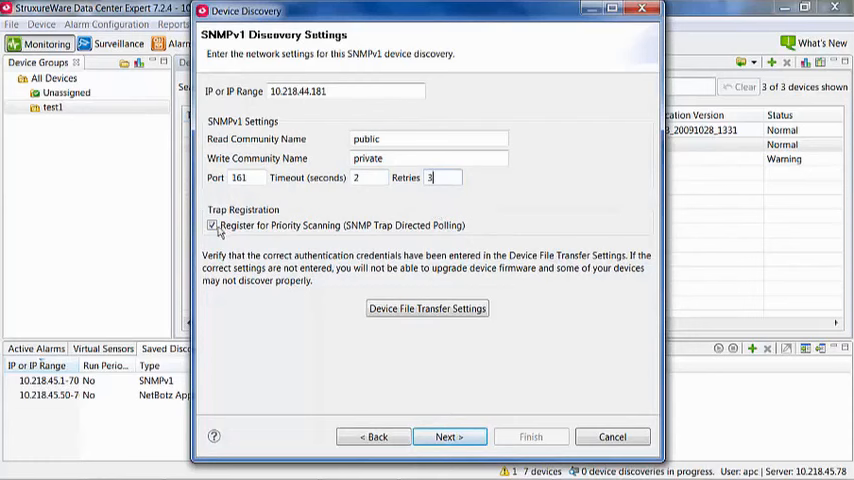
click(212, 224)
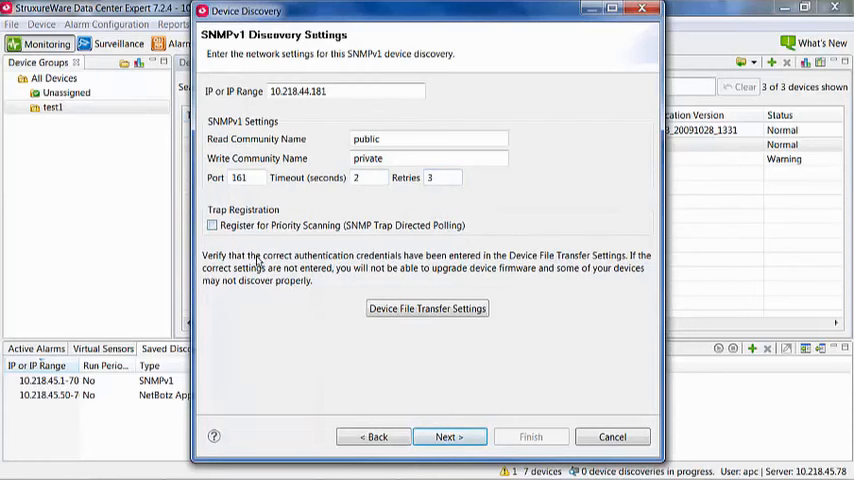
click(212, 224)
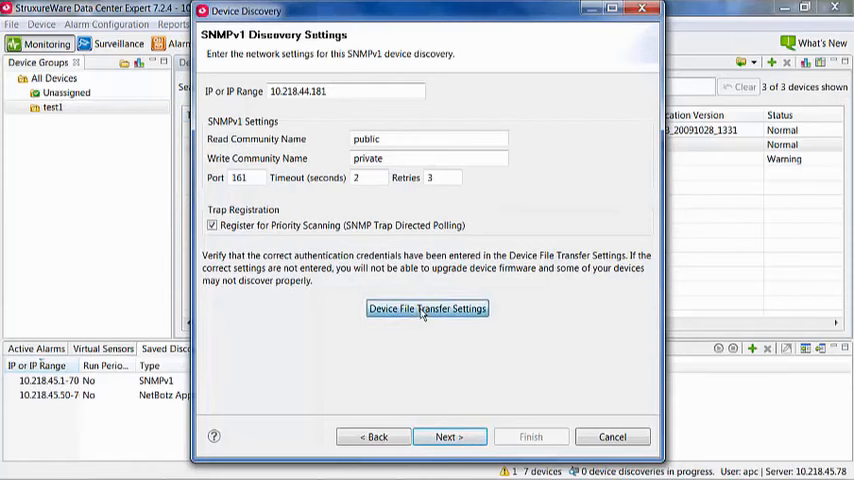
Bring up the device file transfer credentials list and its entry form.
click(428, 308)
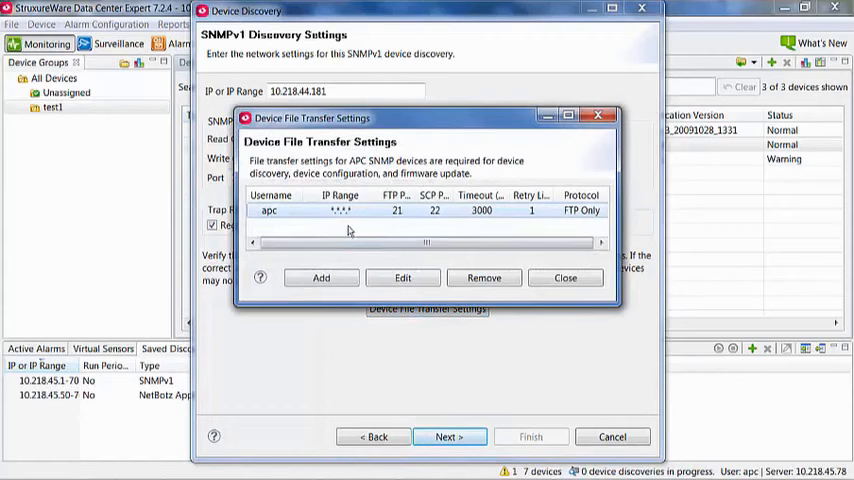
mouse_move(372, 184)
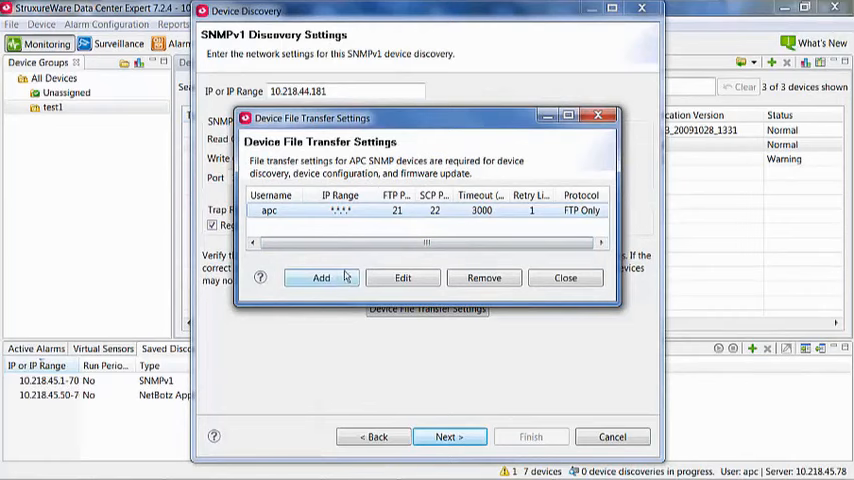
click(402, 278)
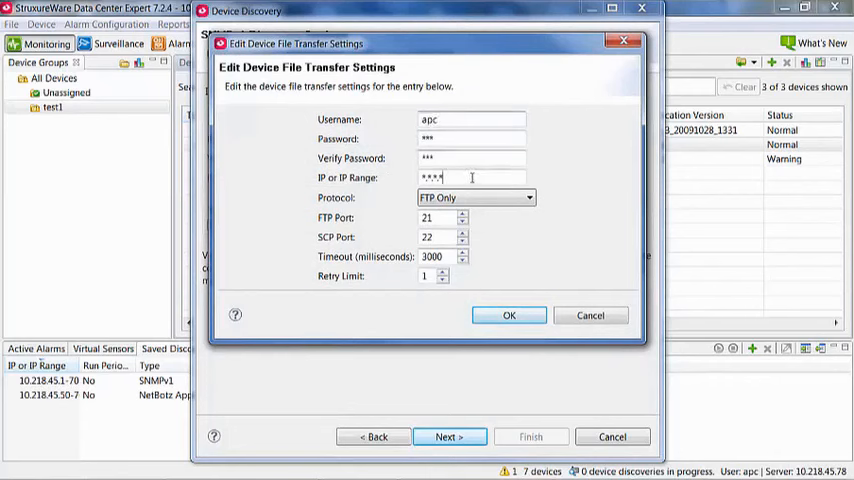
Keep the apc entry on FTP Only with a 3000 ms timeout and save it.
triple_click(470, 176)
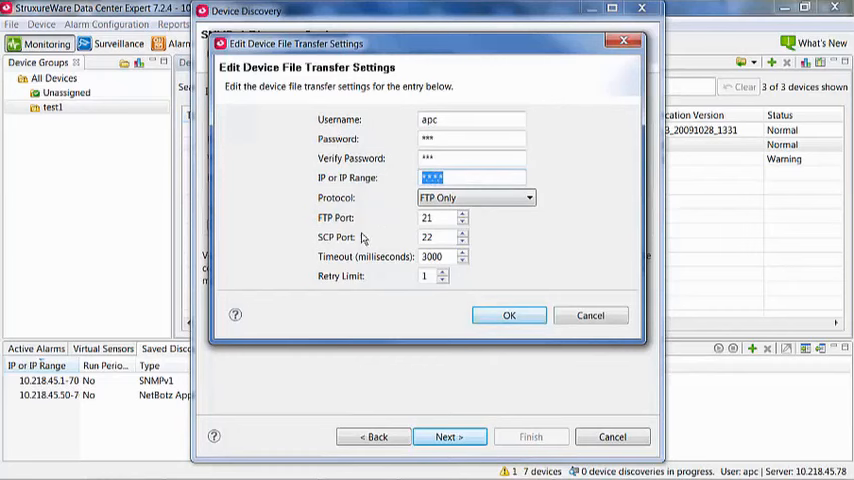
mouse_move(372, 232)
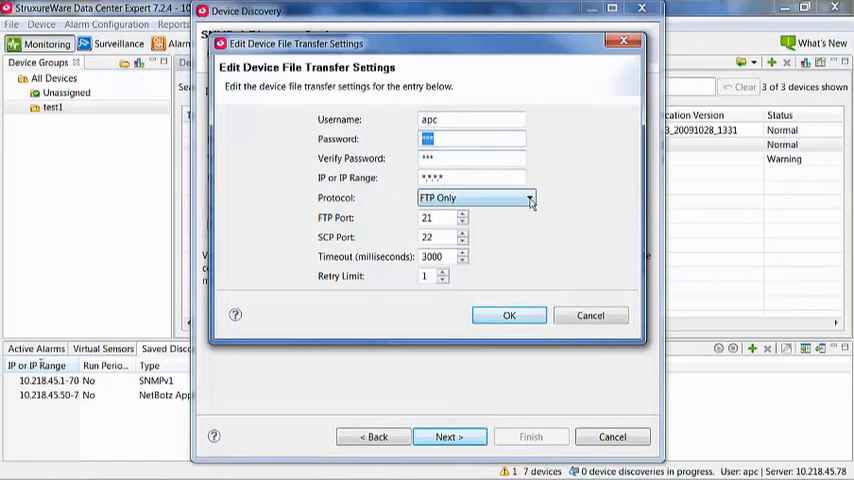
click(528, 196)
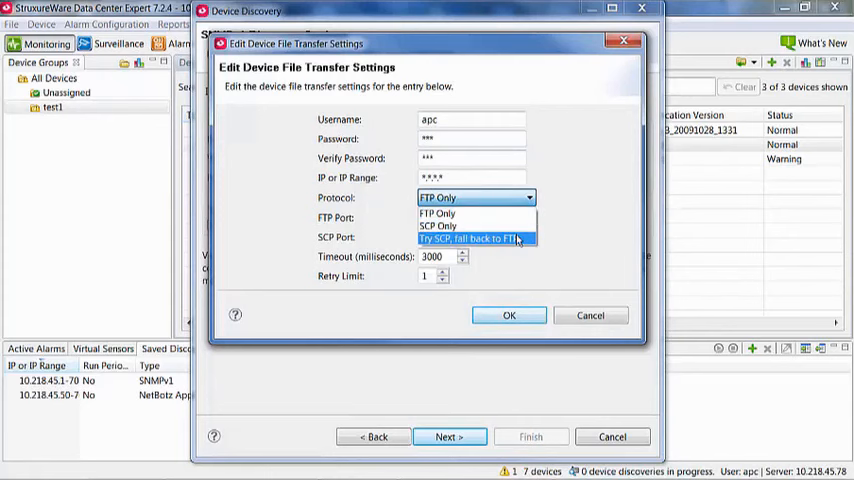
mouse_move(438, 224)
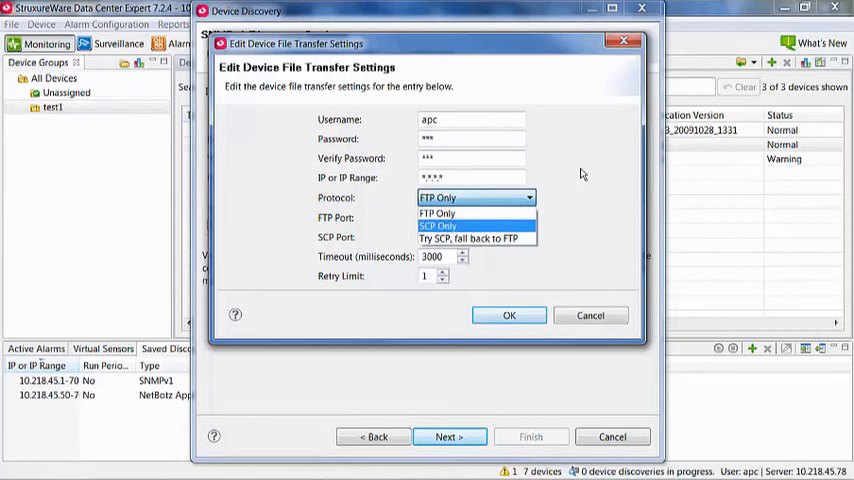
click(436, 212)
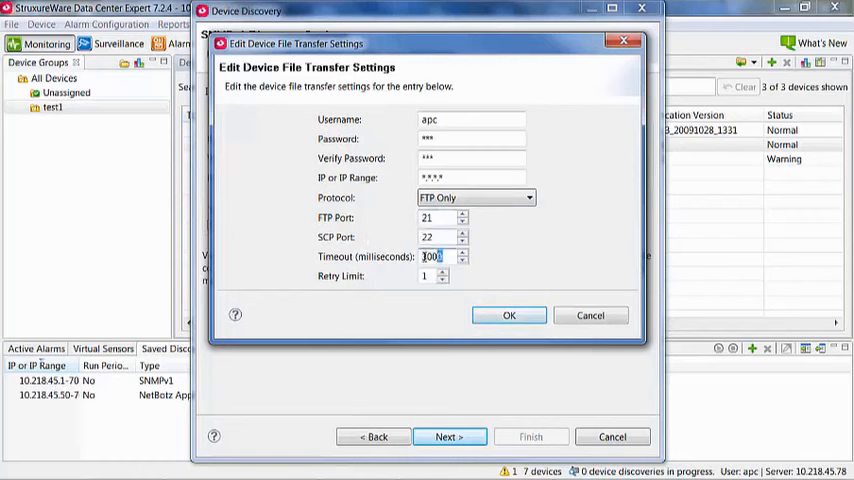
triple_click(436, 256)
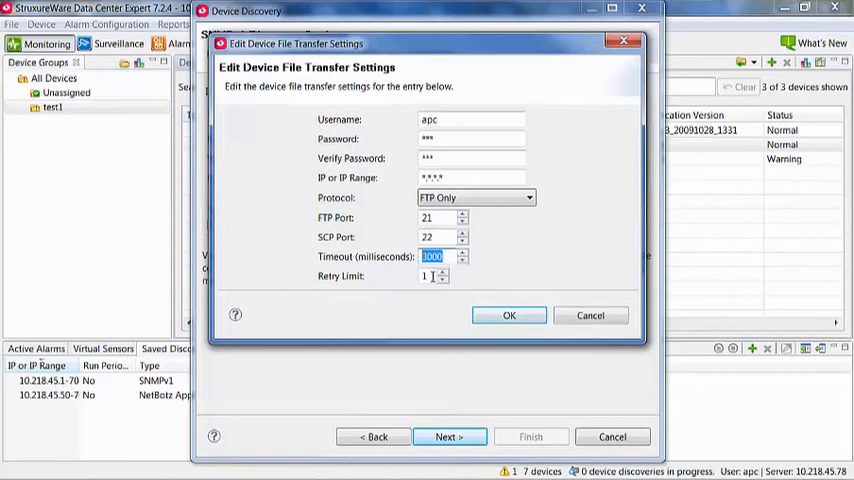
click(430, 276)
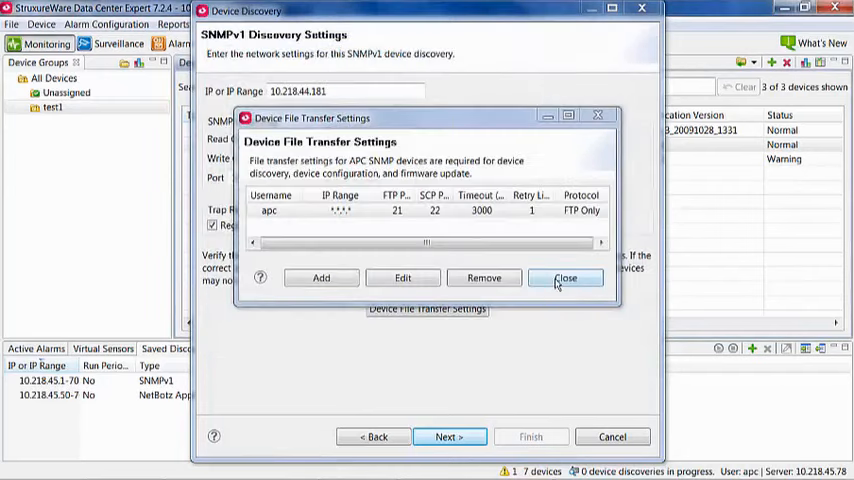
Close the file transfer settings and continue to the device group choice.
click(564, 278)
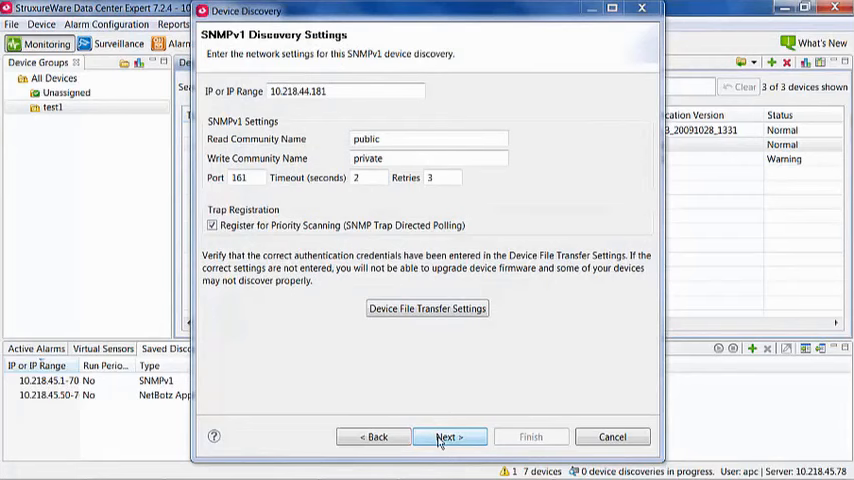
click(448, 436)
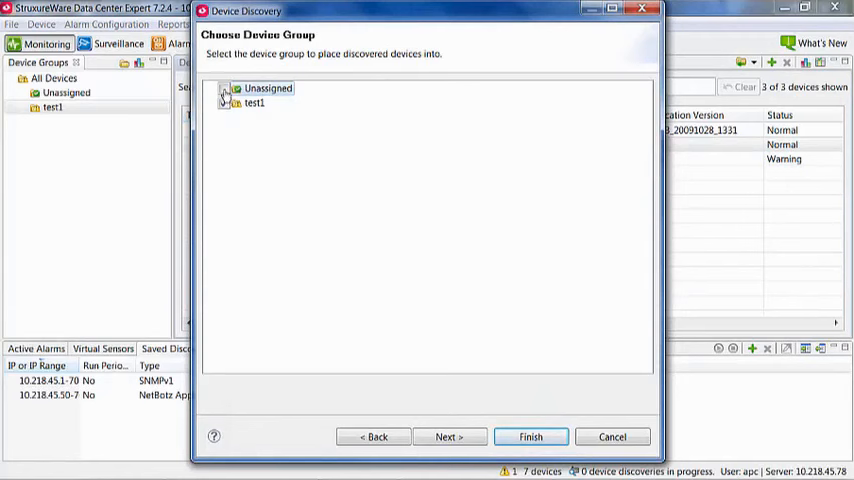
Place discovered devices in the test1 group and continue to scheduling.
click(224, 88)
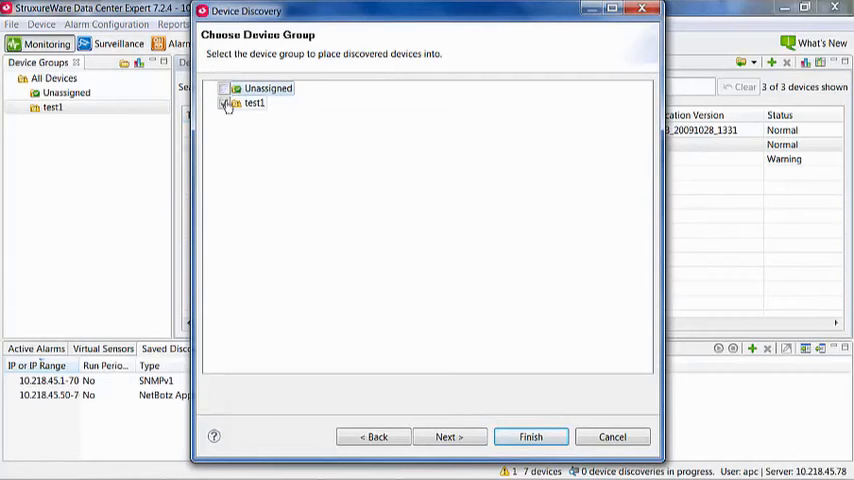
click(224, 104)
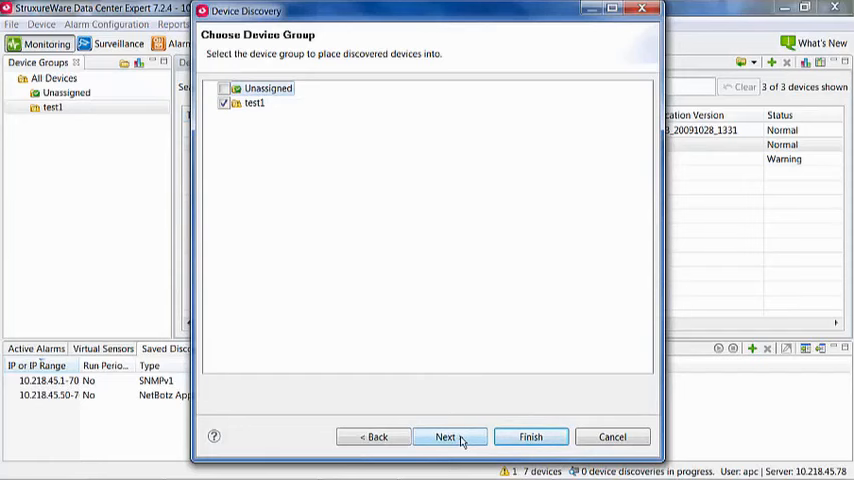
click(446, 436)
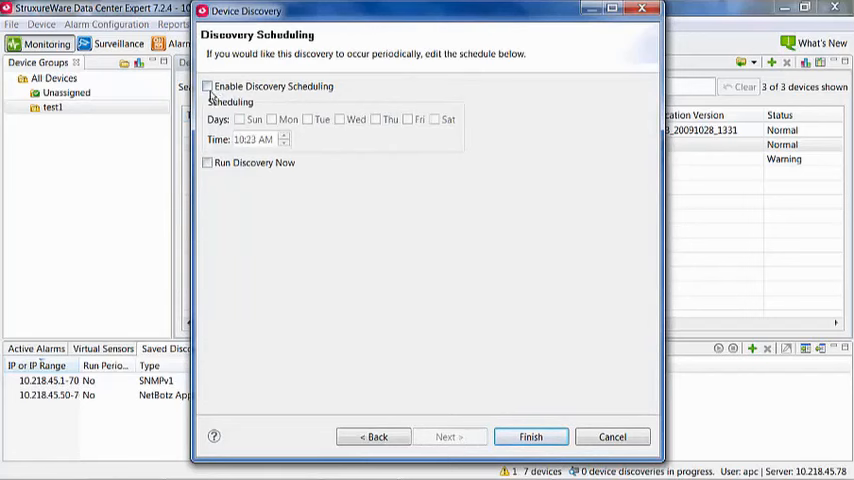
Try recurring scheduling with some days toggled, then leave scheduling disabled.
click(208, 86)
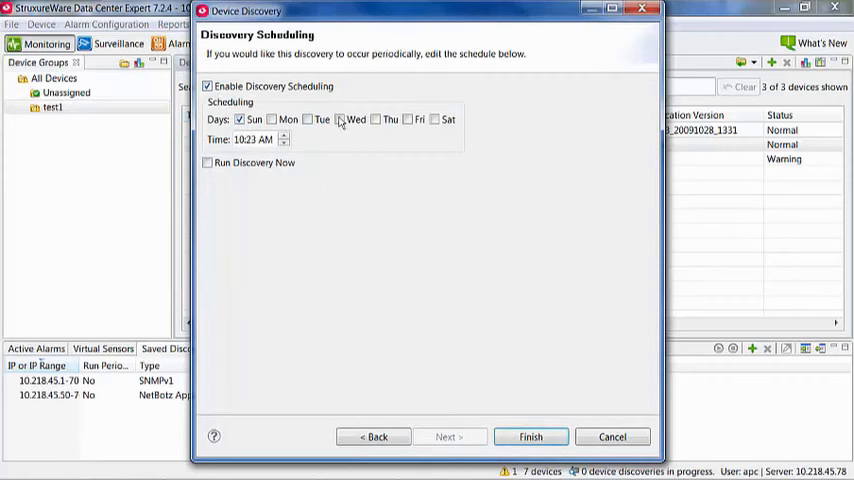
click(408, 120)
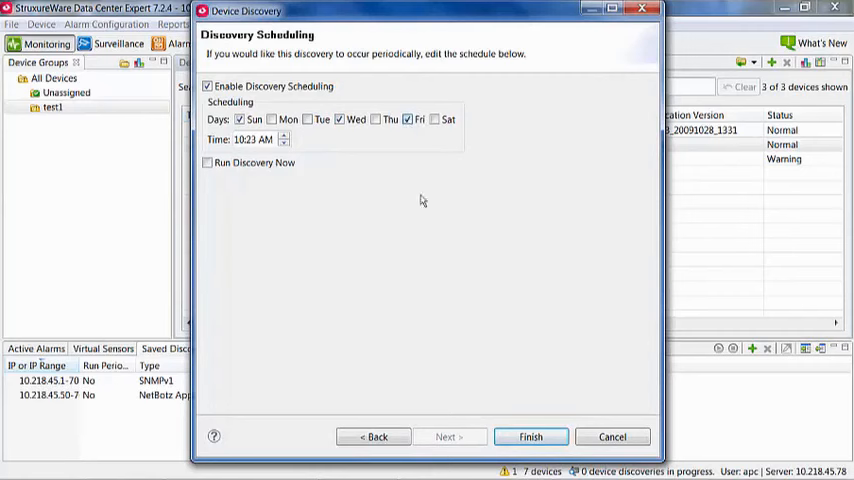
click(340, 120)
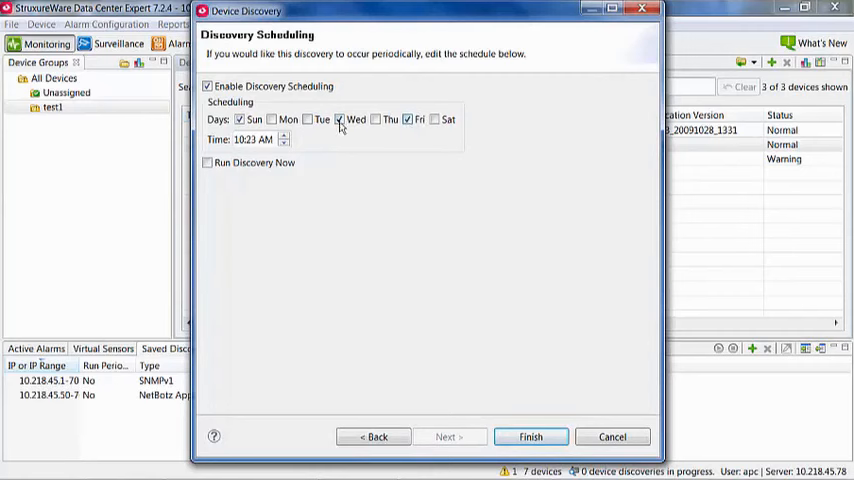
click(340, 120)
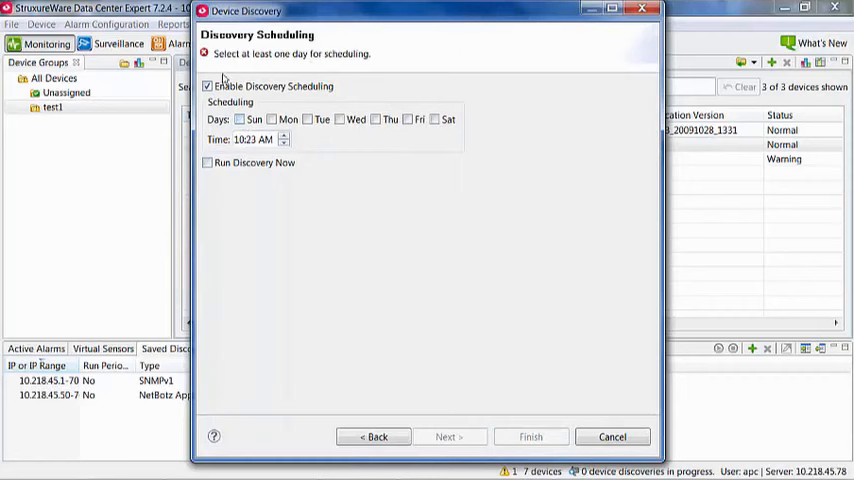
click(208, 86)
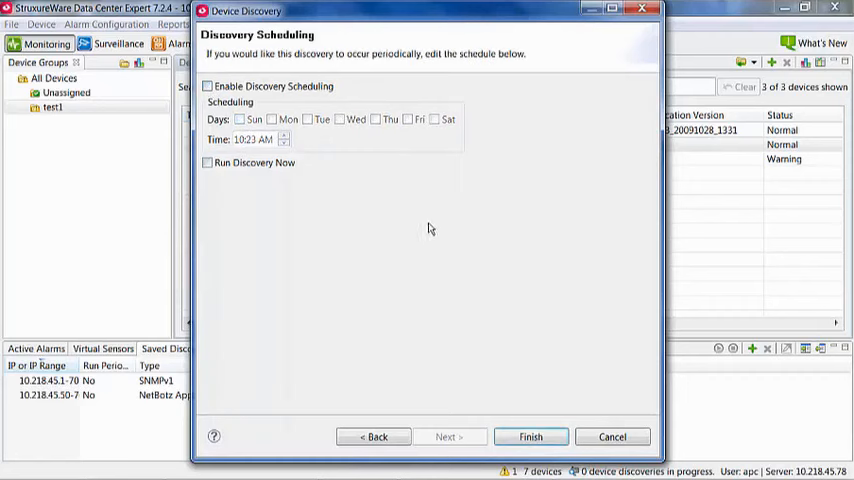
mouse_move(314, 212)
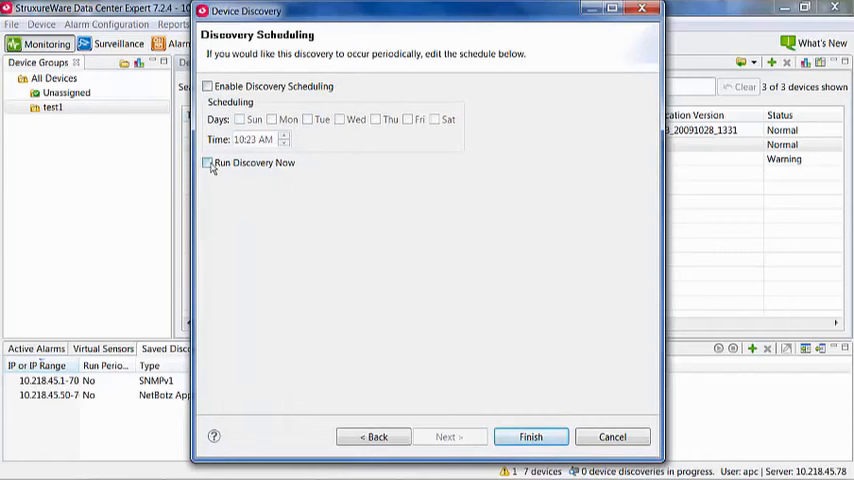
Set Run Discovery Now and finish, saving the SNMPv1 discovery for 10.218.44.181.
click(208, 162)
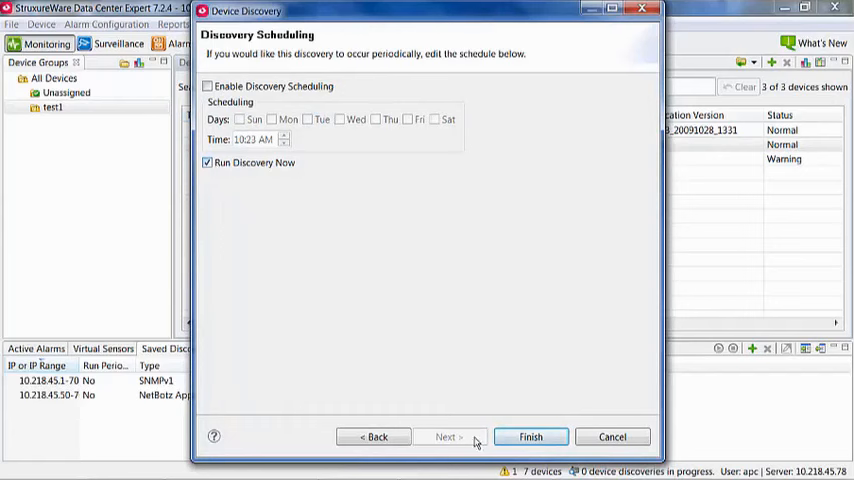
mouse_move(532, 436)
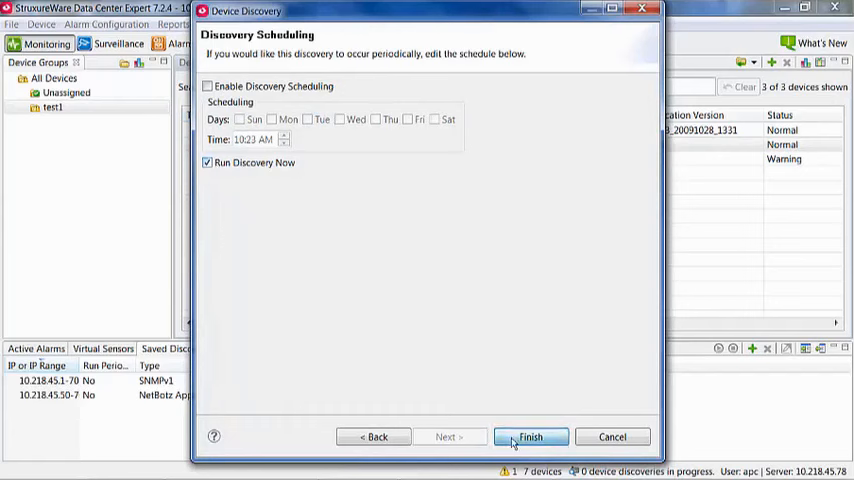
click(530, 436)
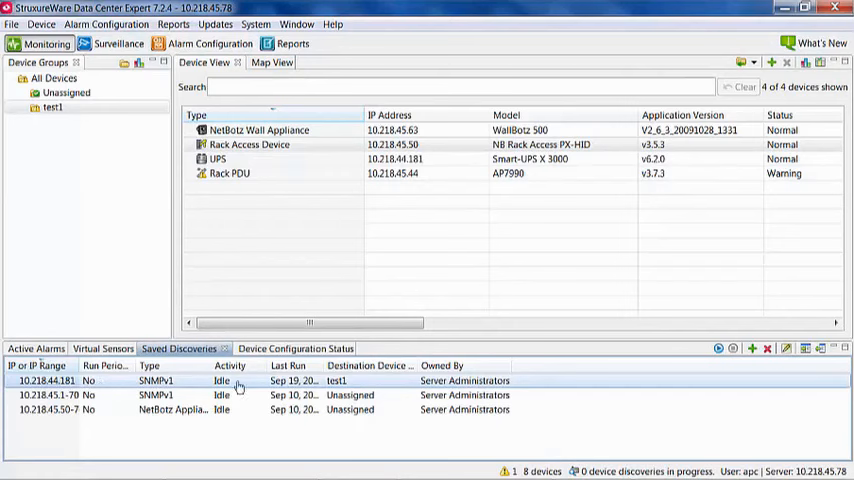
mouse_move(292, 380)
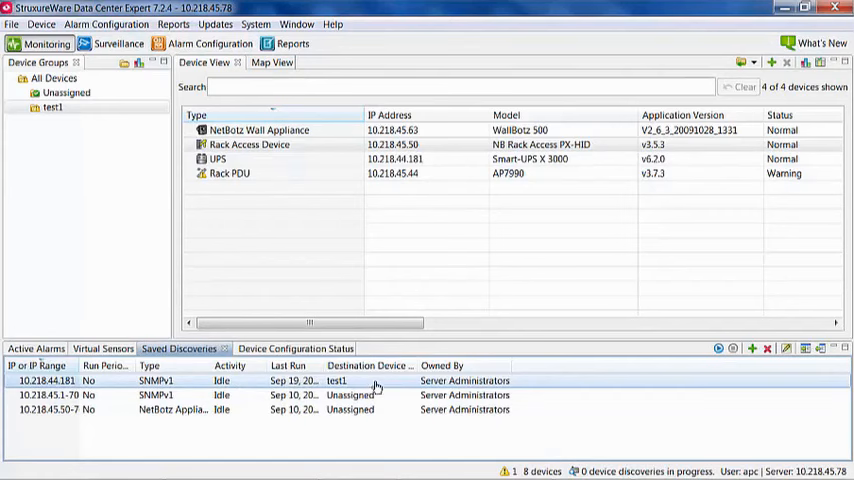
mouse_move(474, 388)
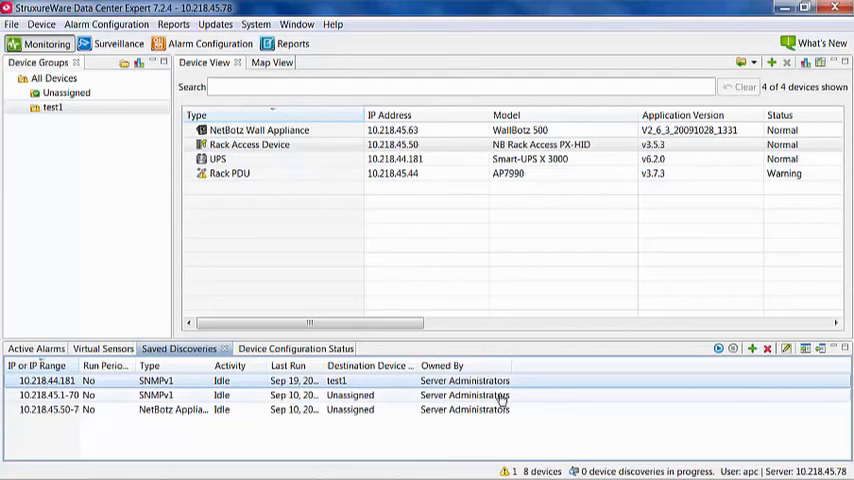
mouse_move(252, 388)
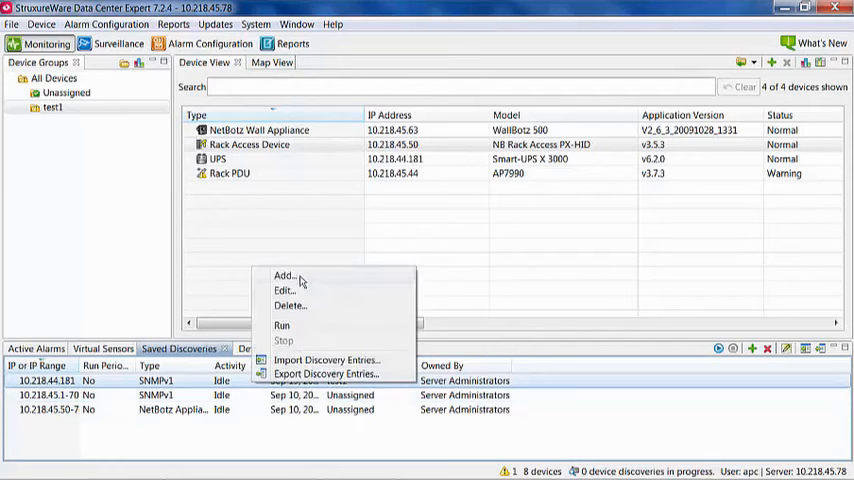
mouse_move(298, 292)
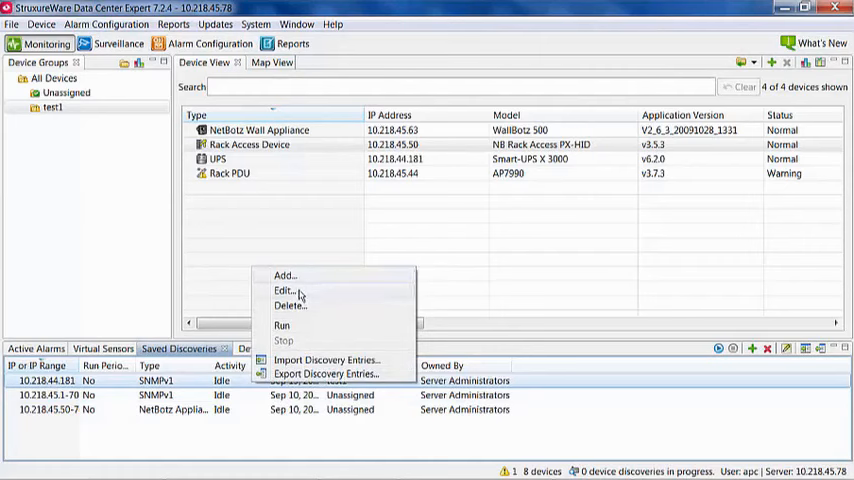
mouse_move(300, 306)
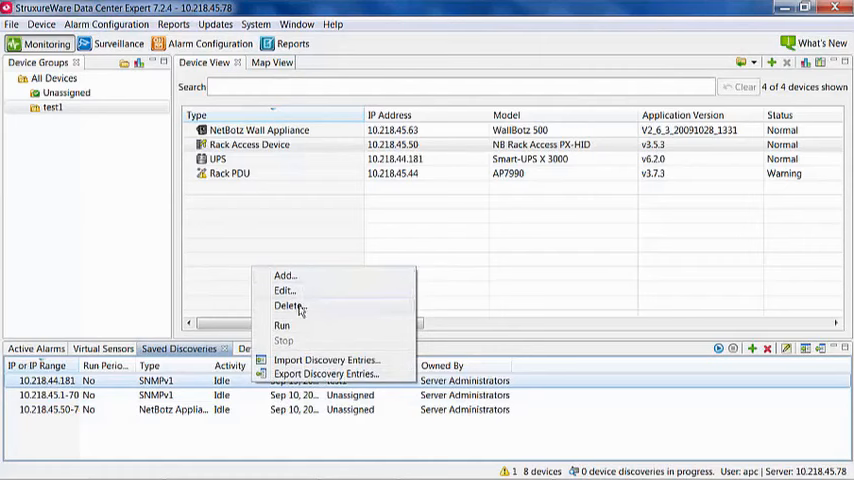
mouse_move(282, 324)
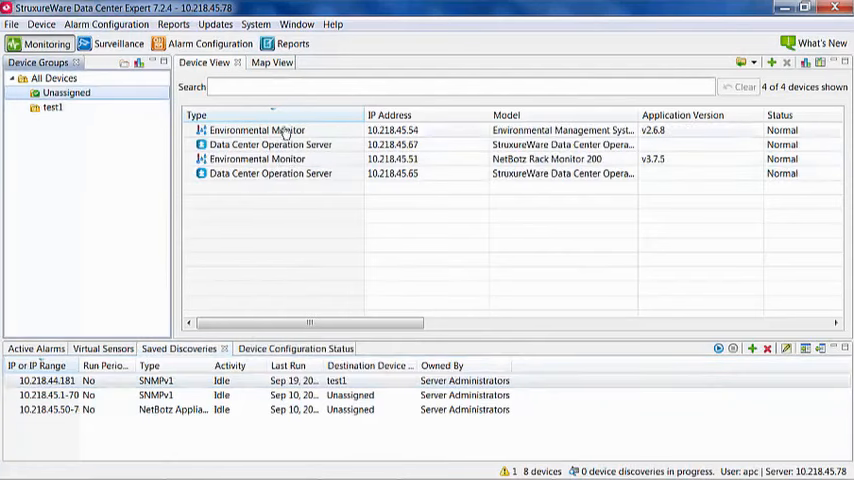
Show the test1 group's four devices, including the Smart-UPS at 10.218.44.181.
click(52, 108)
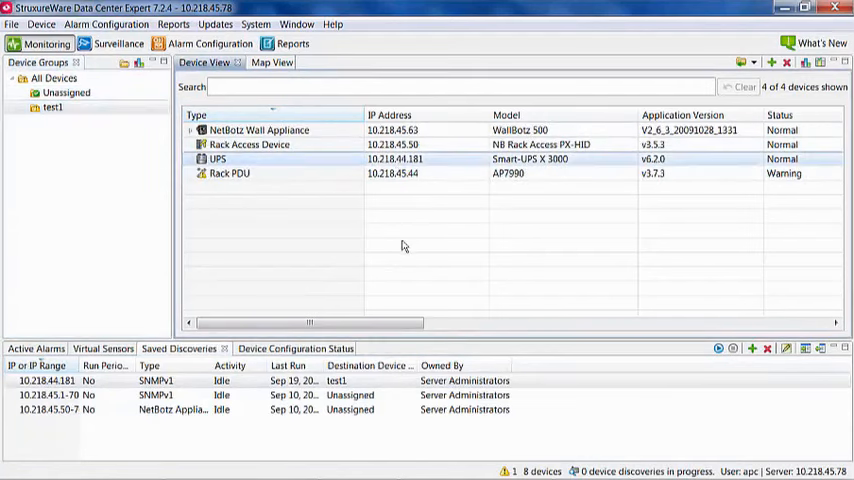
mouse_move(320, 166)
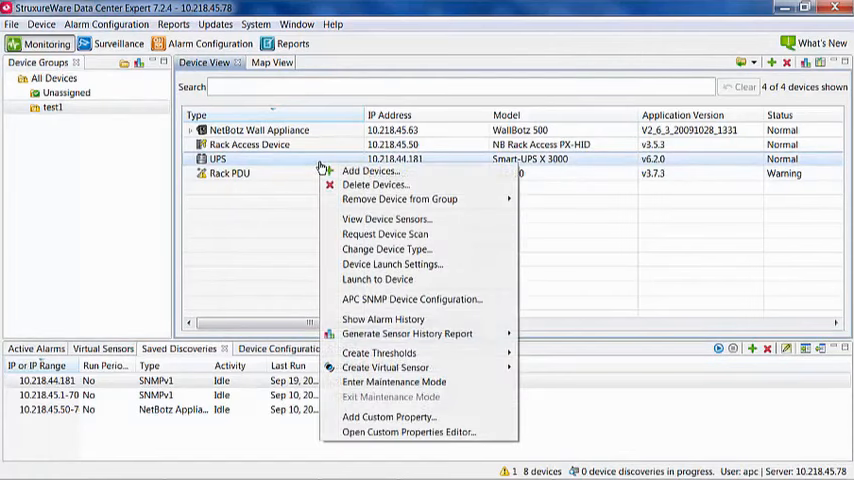
mouse_move(434, 224)
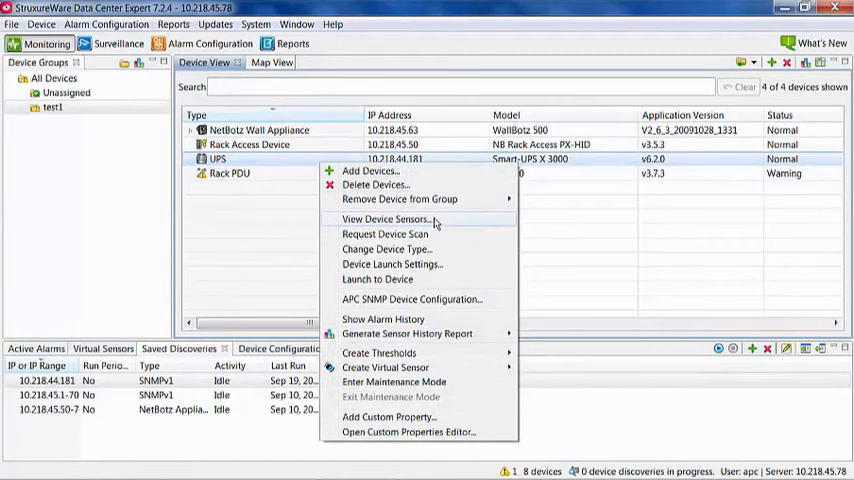
View the Smart-UPS sensor readings, e.g. 241.1 V output and 59.9 Hz frequency.
click(386, 220)
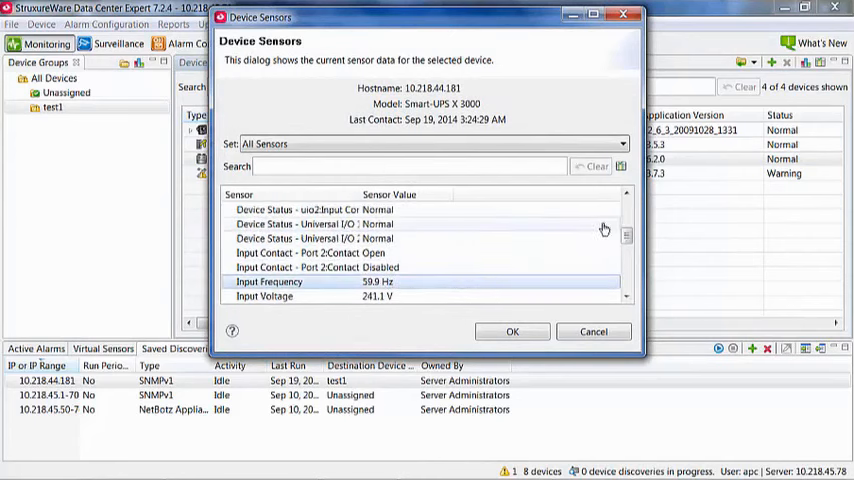
scroll(down, 3)
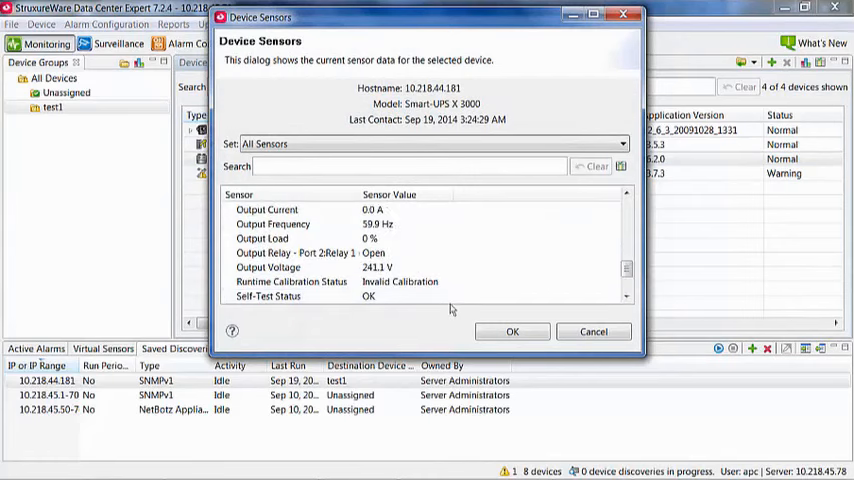